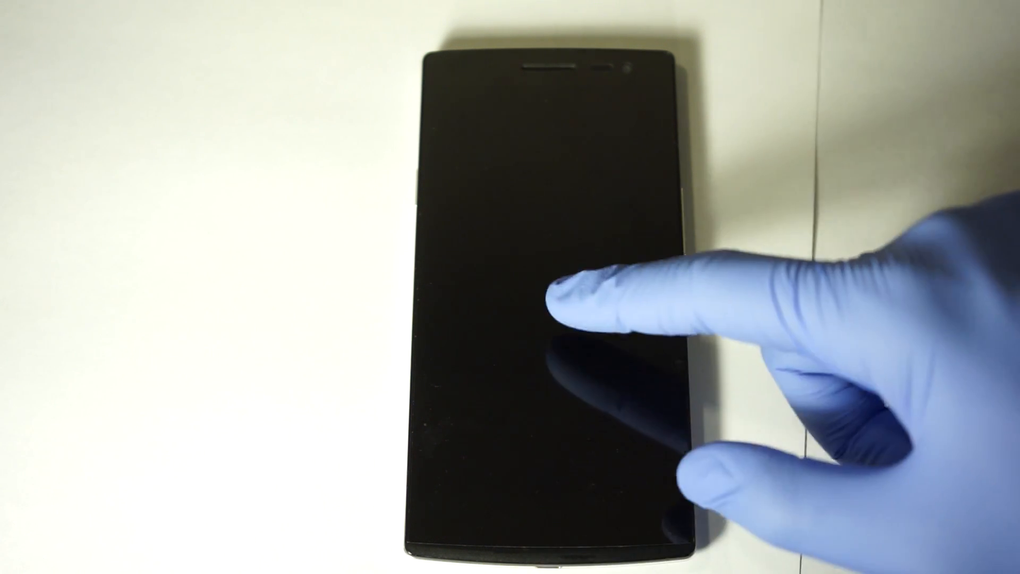
- Wake the phone screen so Settings shows the General tab list
left_click(573, 318)
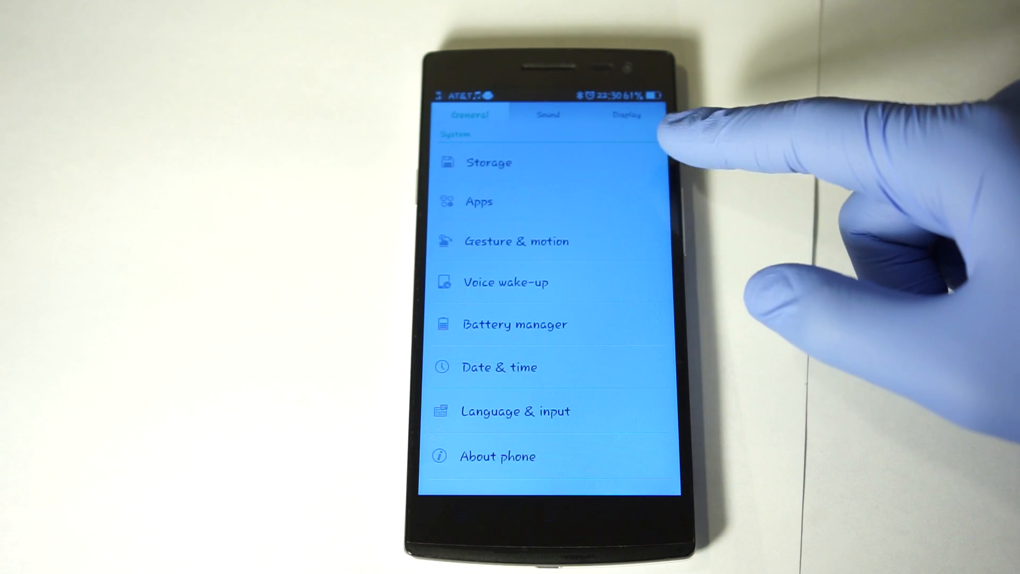
- Navigate from General into Gesture & motion, then its System page under Others
left_click(499, 366)
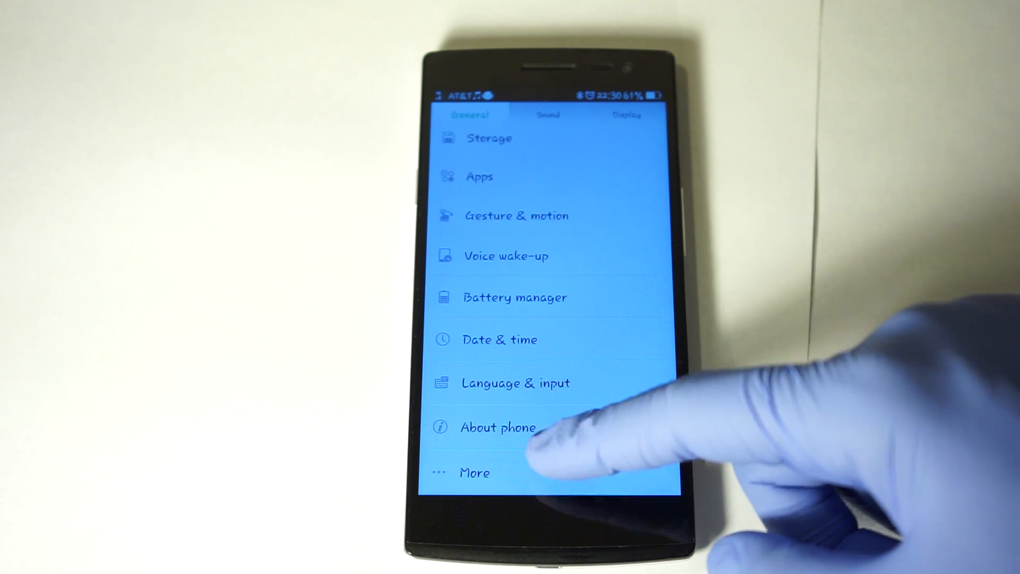
left_click(474, 472)
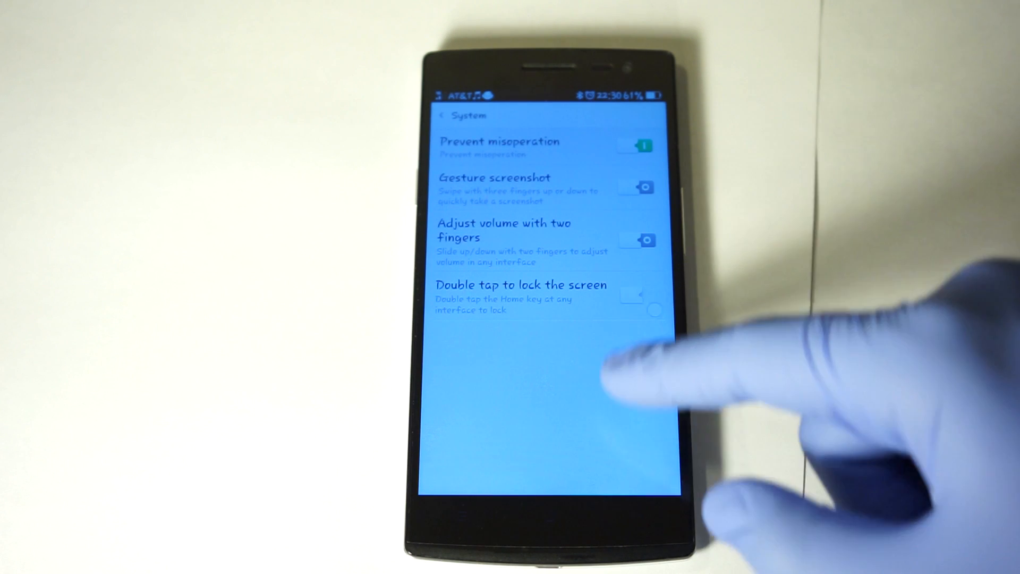
left_click(639, 294)
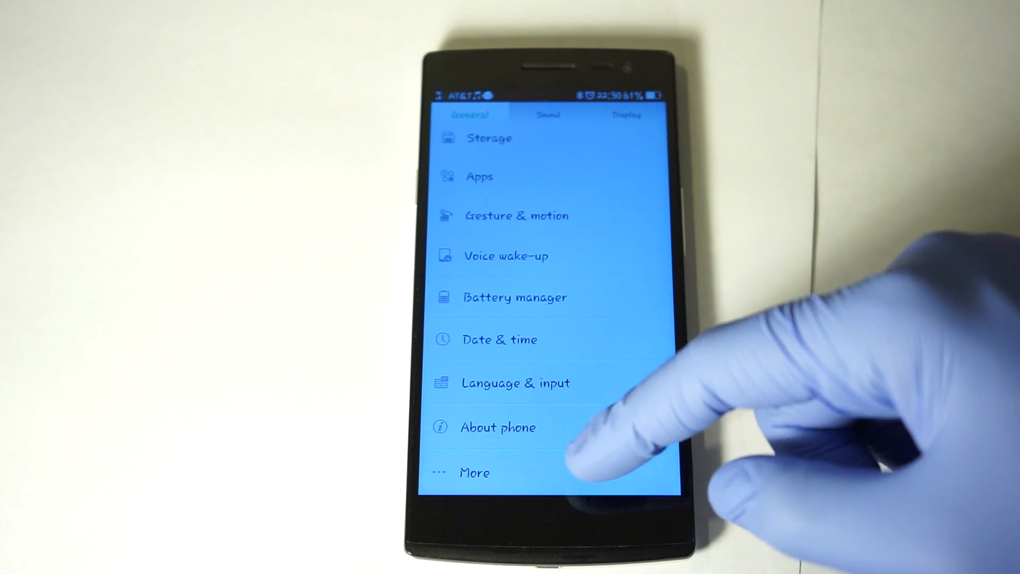
left_click(516, 215)
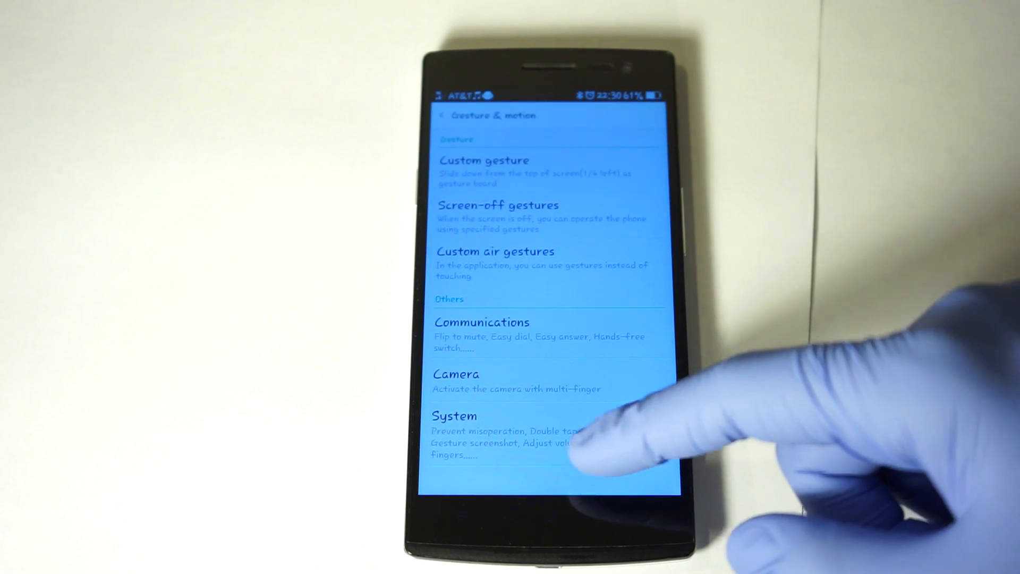
left_click(454, 415)
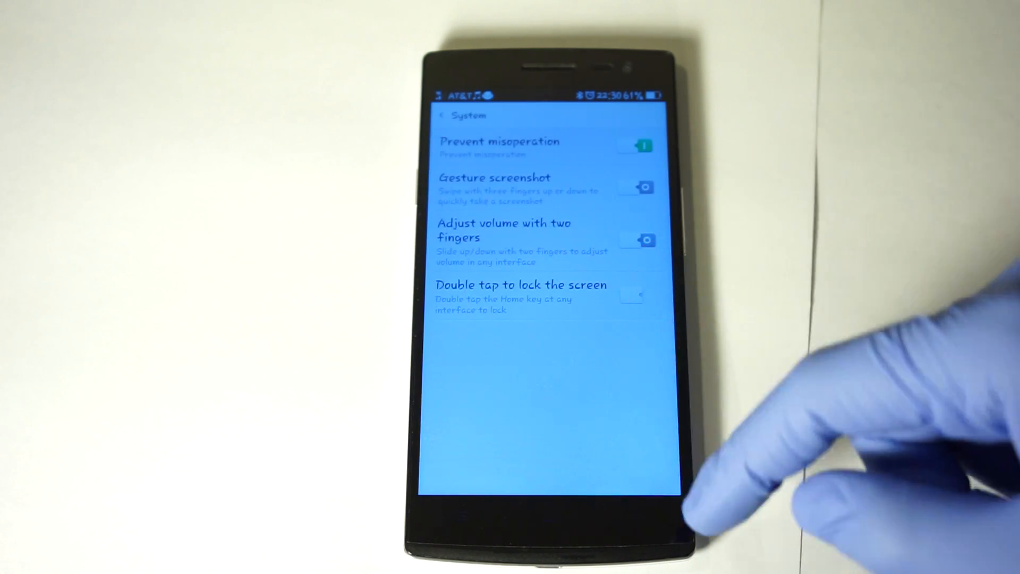
left_click(637, 295)
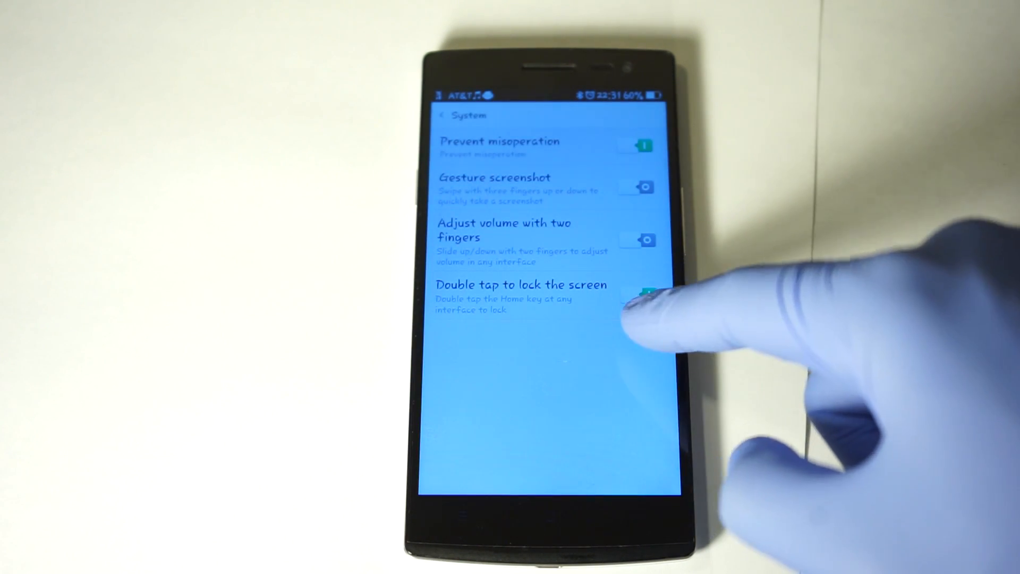
- Switch on the 'Double tap to lock the screen' toggle on the System page
left_click(643, 295)
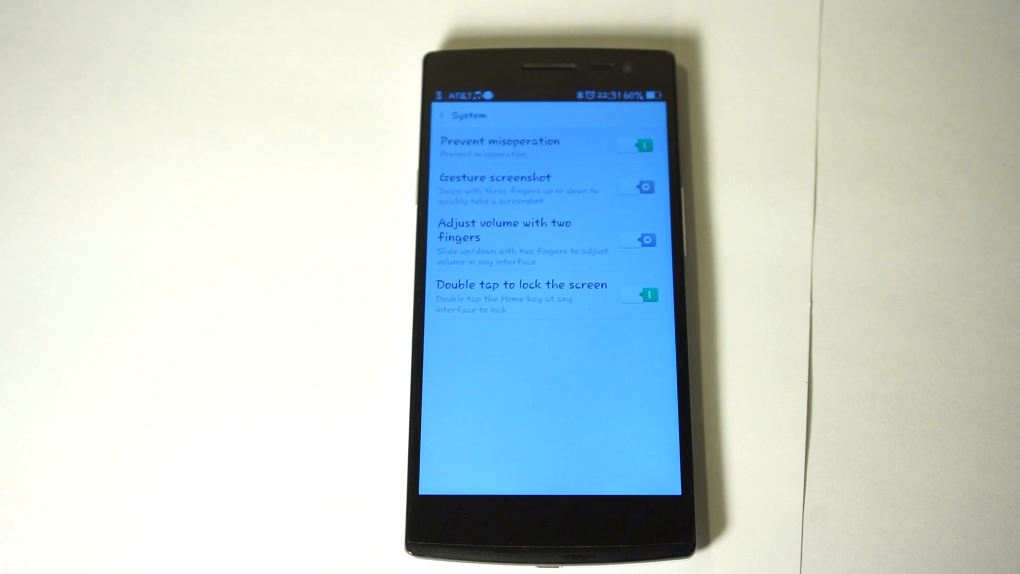